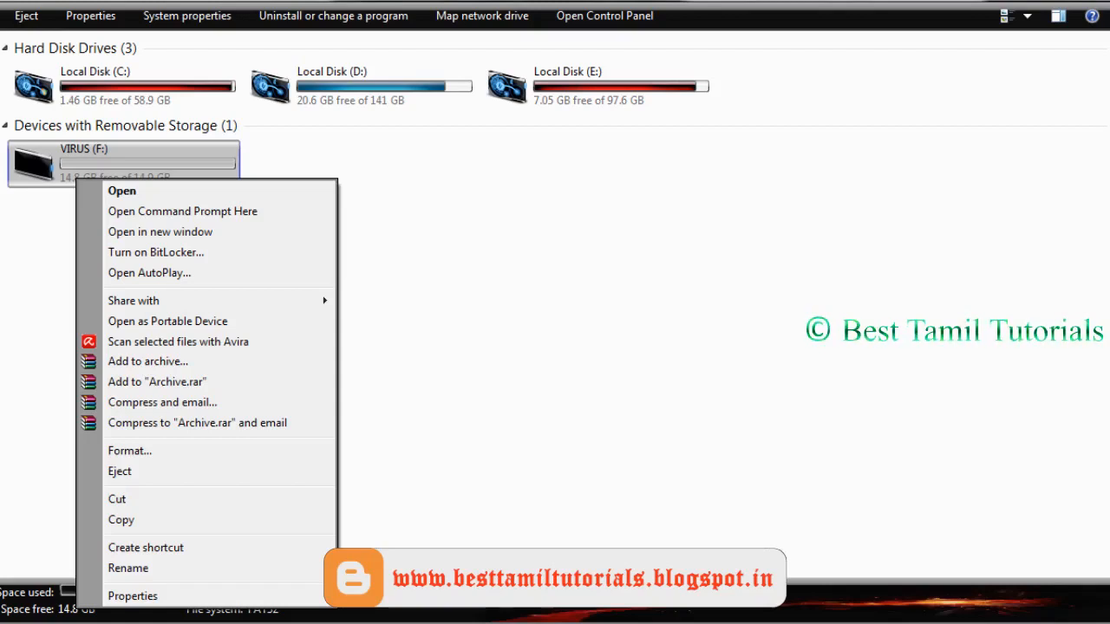
# - Open the Format dialog for the VIRUS (F:) USB drive and show its file system choices
pyautogui.click(129, 451)
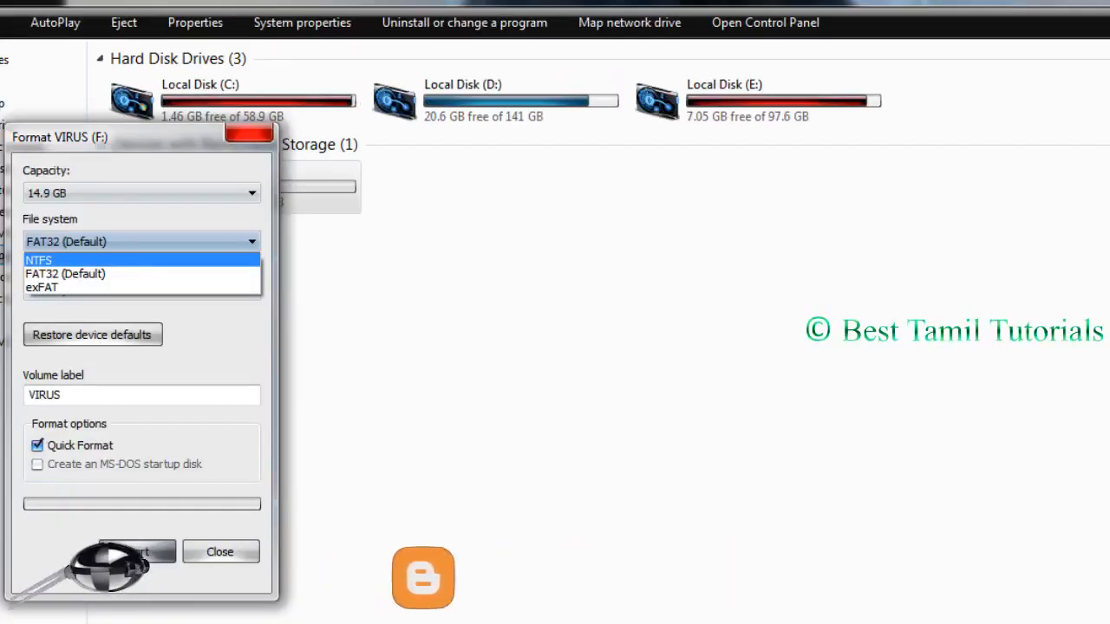